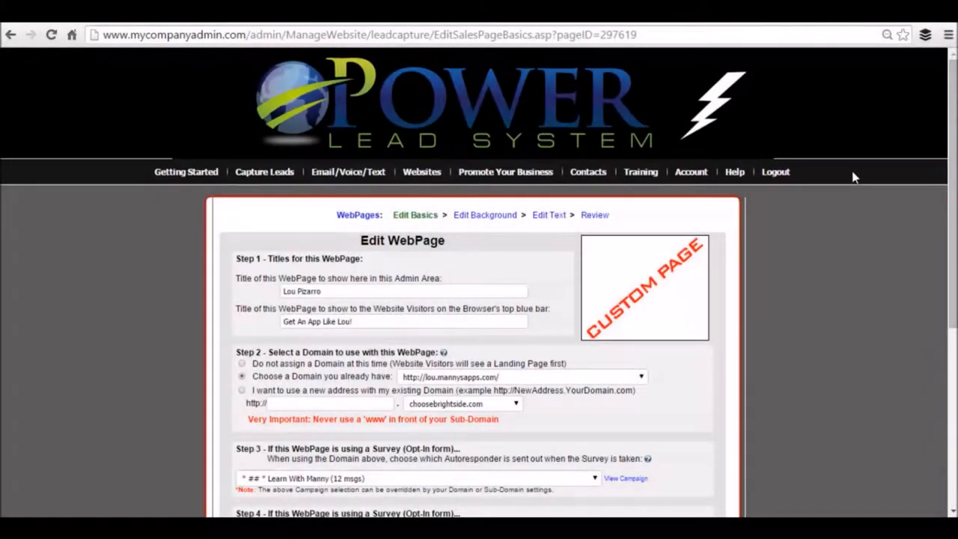
mouse_move(835, 266)
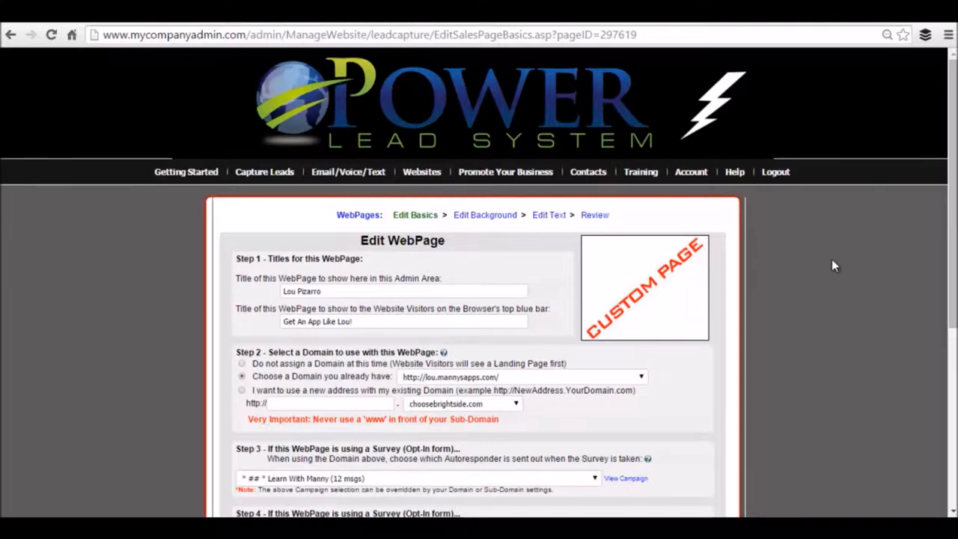
mouse_move(864, 247)
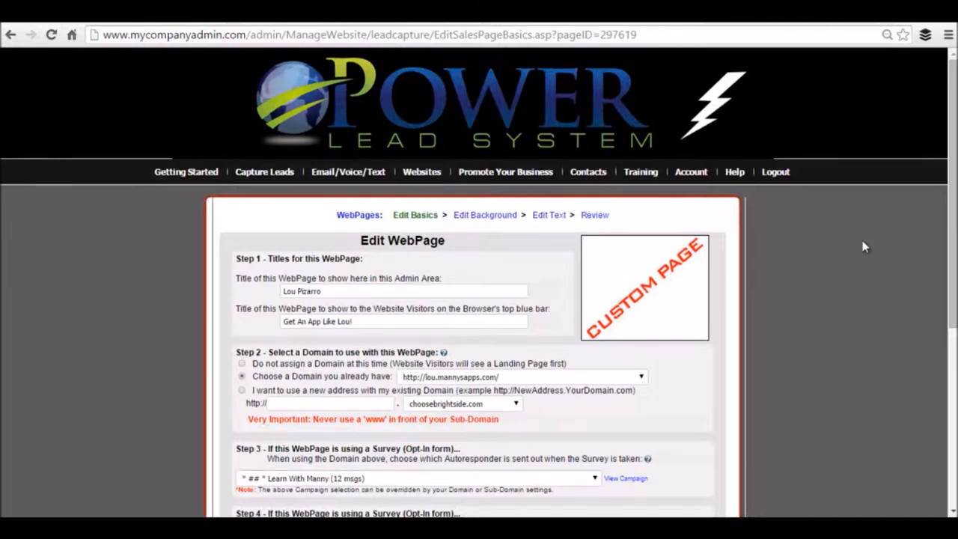
mouse_move(856, 253)
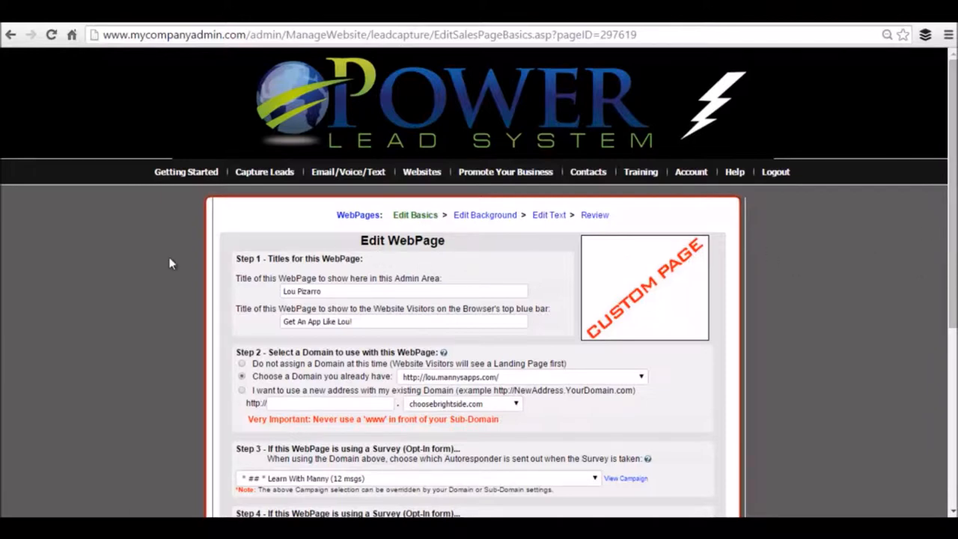
mouse_move(263, 179)
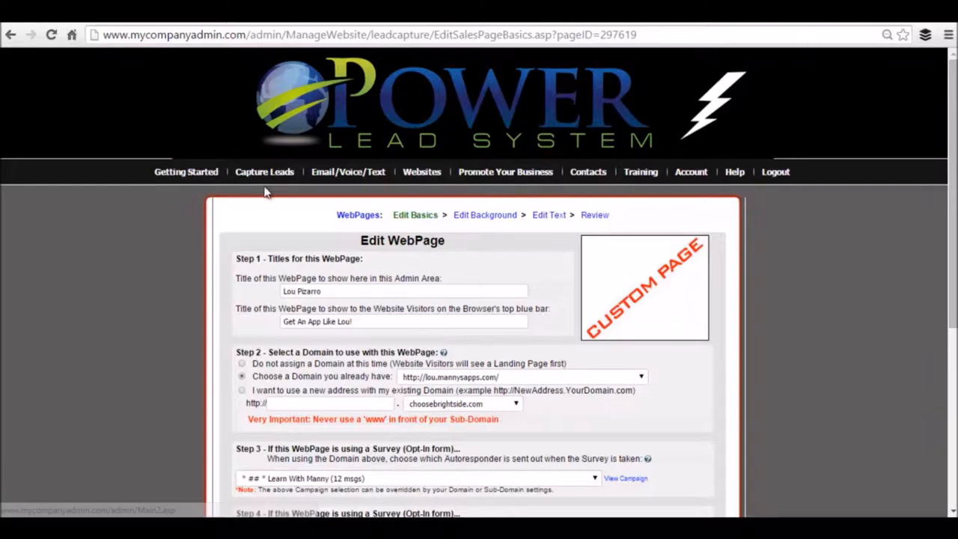
- Navigate to My WebPages and open the first webpage for editing
left_click(421, 171)
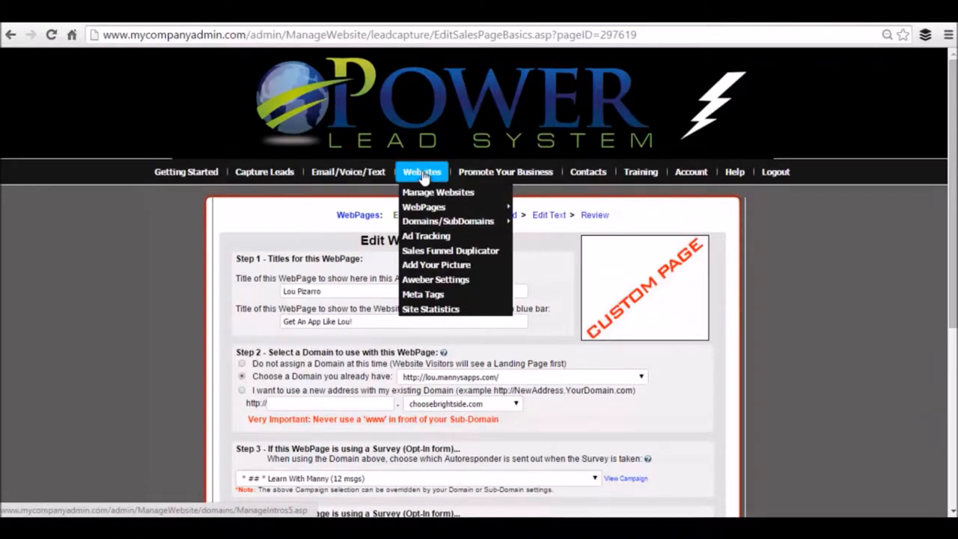
mouse_move(424, 206)
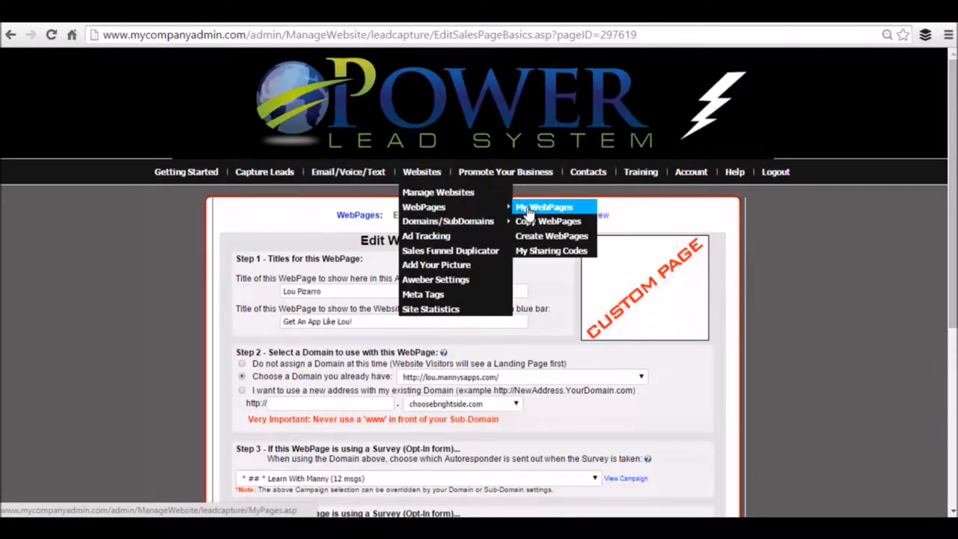
left_click(545, 207)
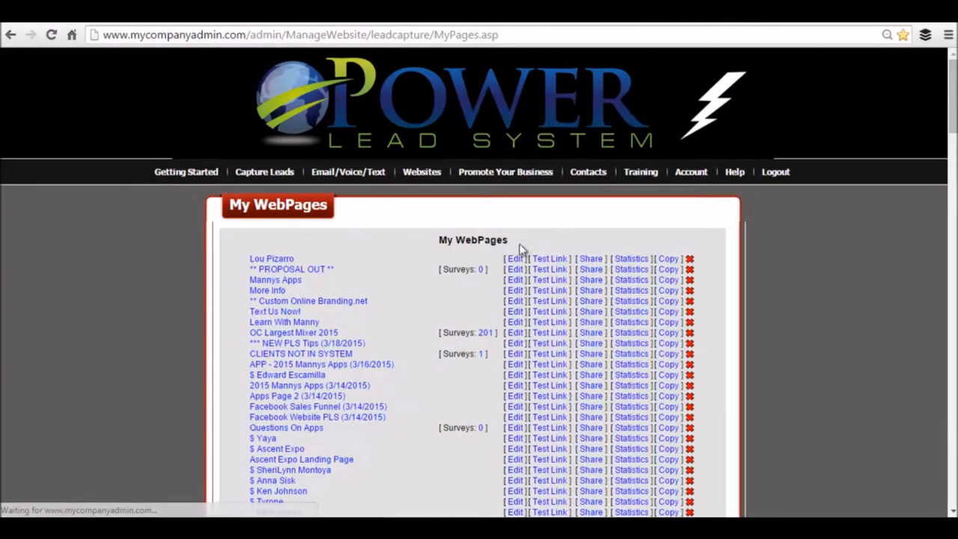
left_click(514, 257)
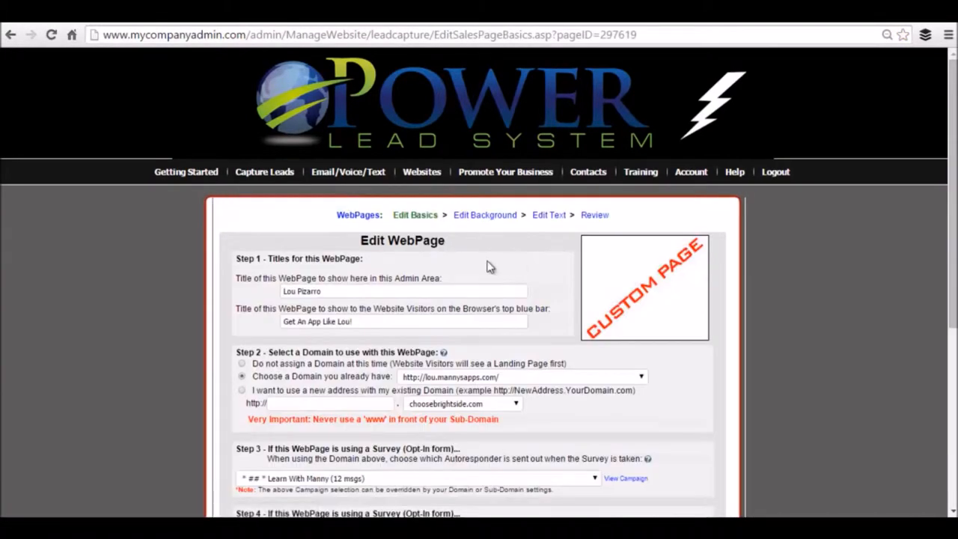
scroll("down", 3)
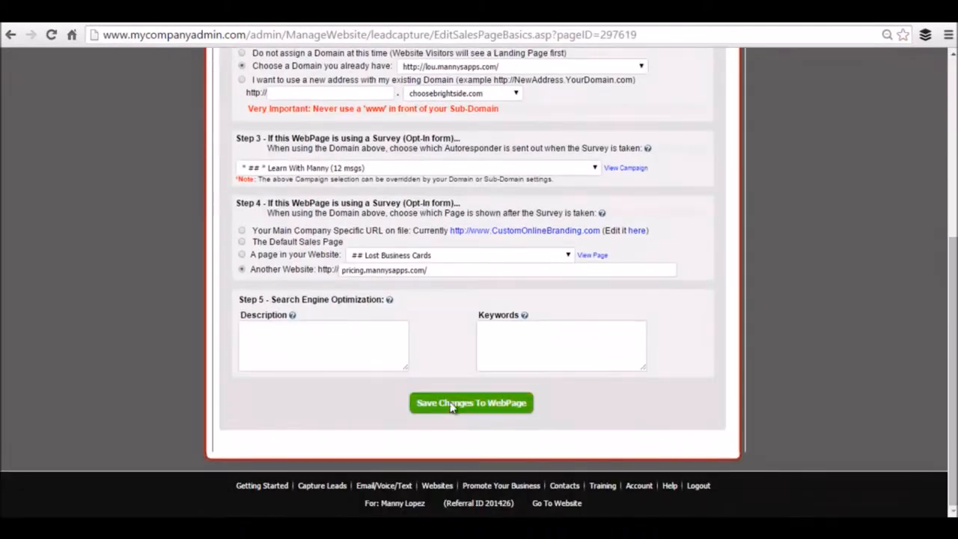
- Save the webpage's basic settings and move on to the sales page text editor
left_click(470, 403)
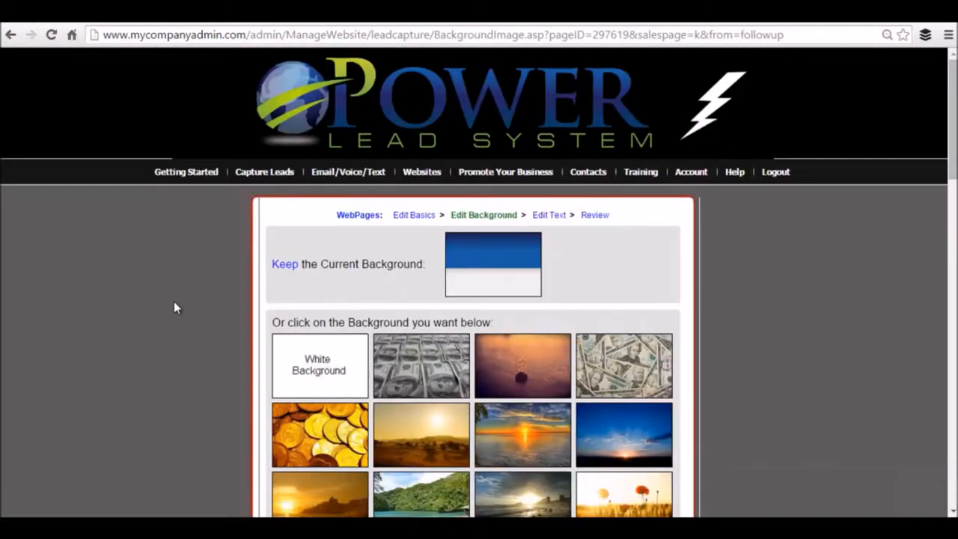
mouse_move(547, 216)
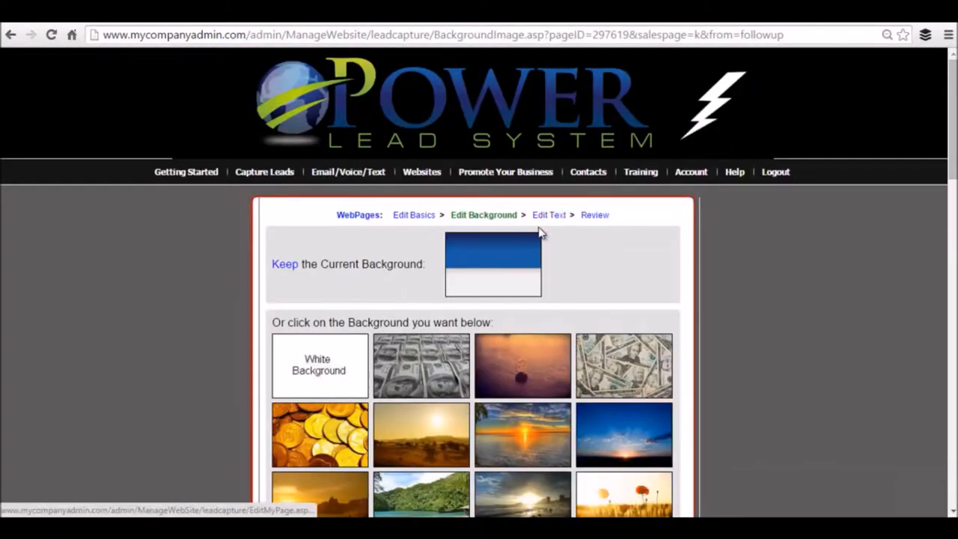
left_click(547, 215)
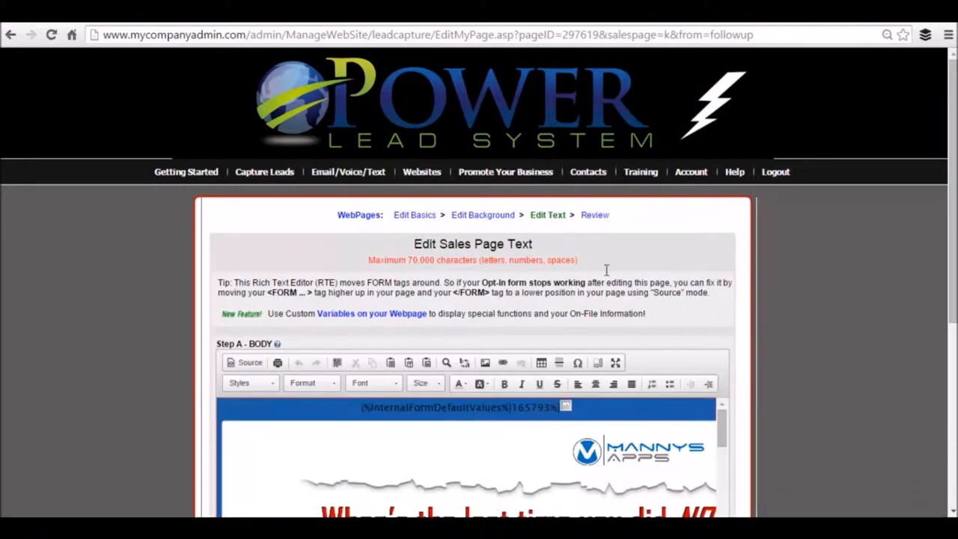
mouse_move(616, 364)
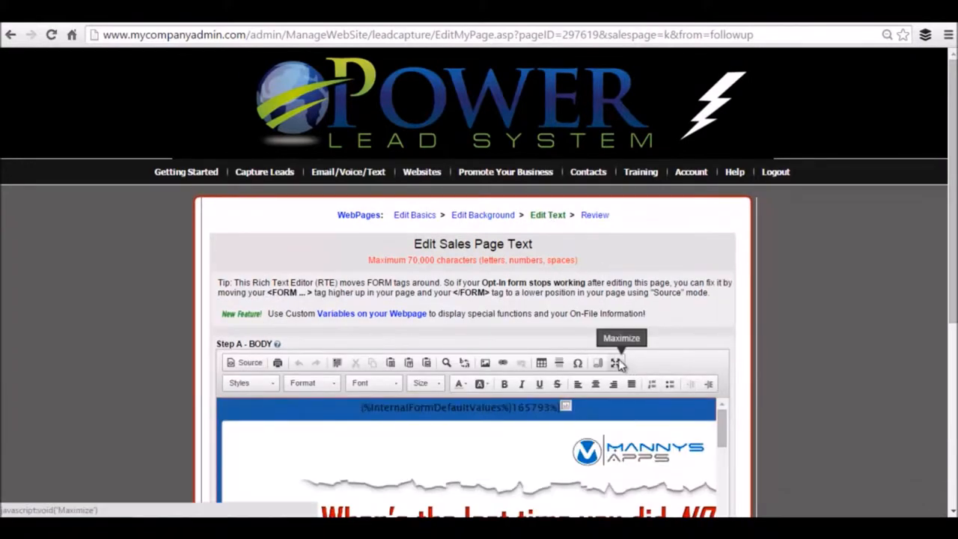
left_click(618, 362)
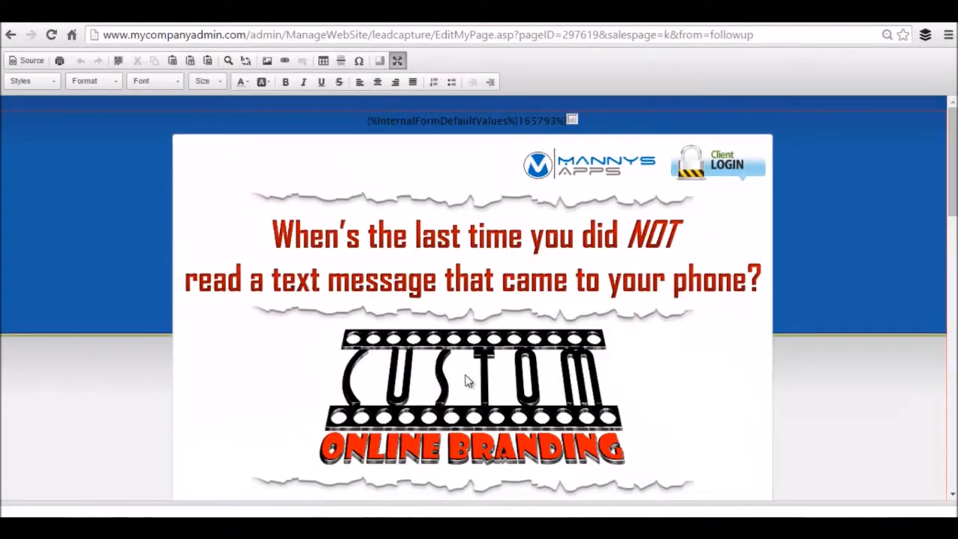
left_click(471, 389)
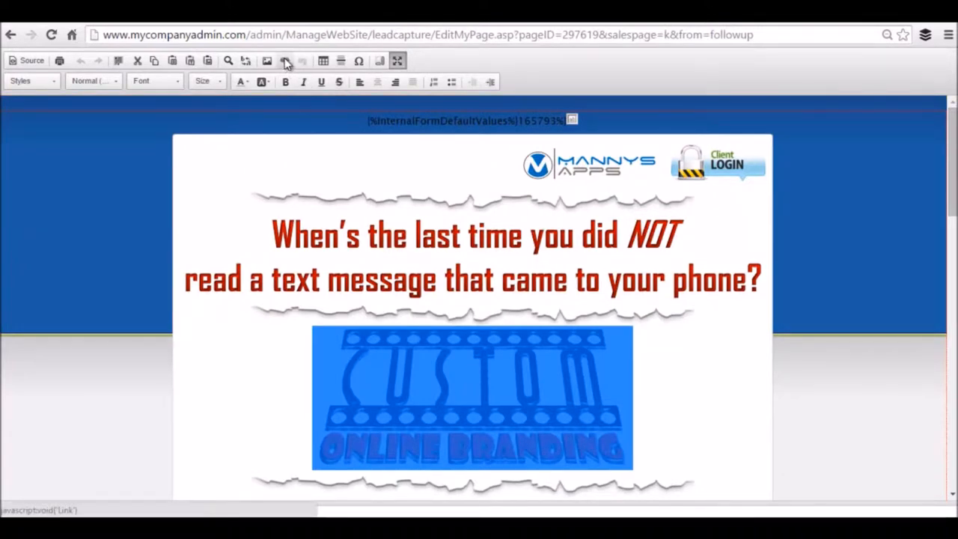
left_click(284, 60)
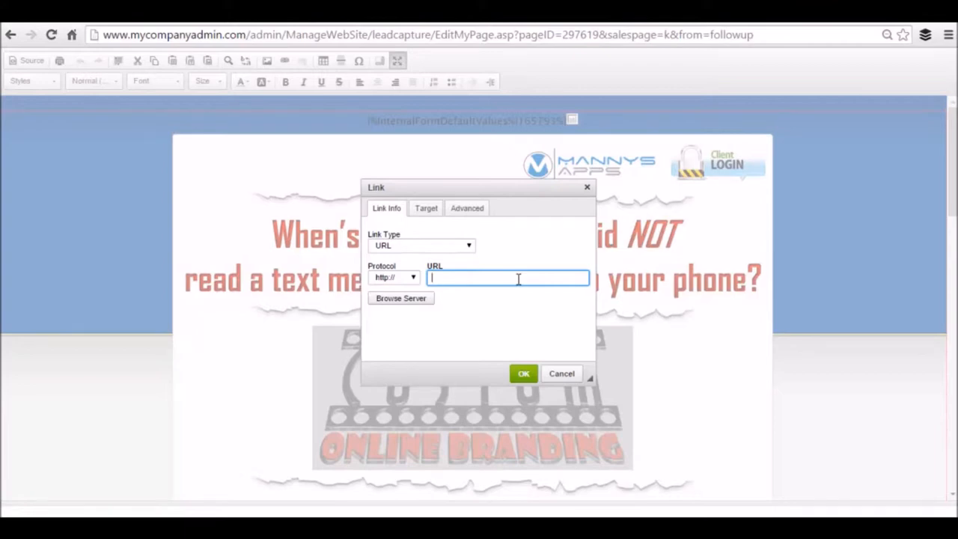
type("www.customonlinebranding.com")
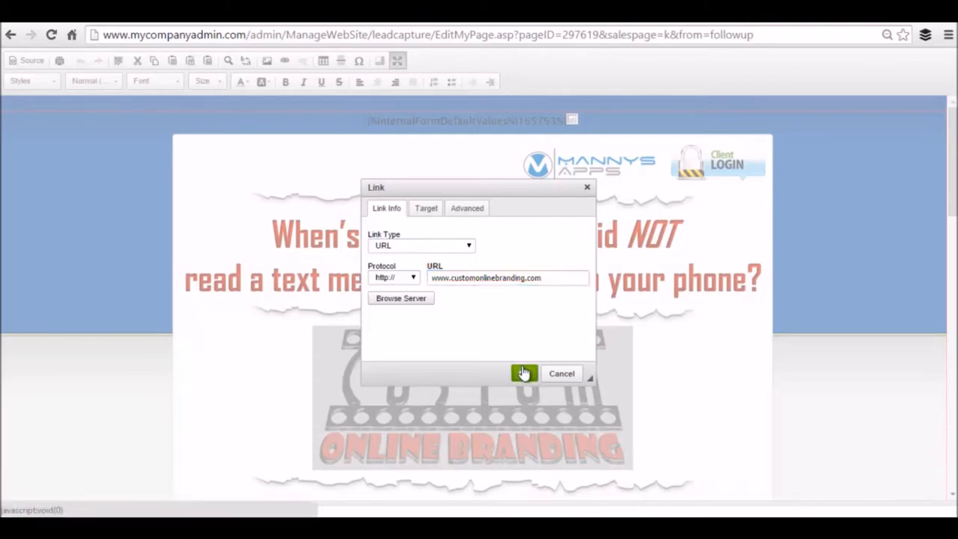
left_click(523, 372)
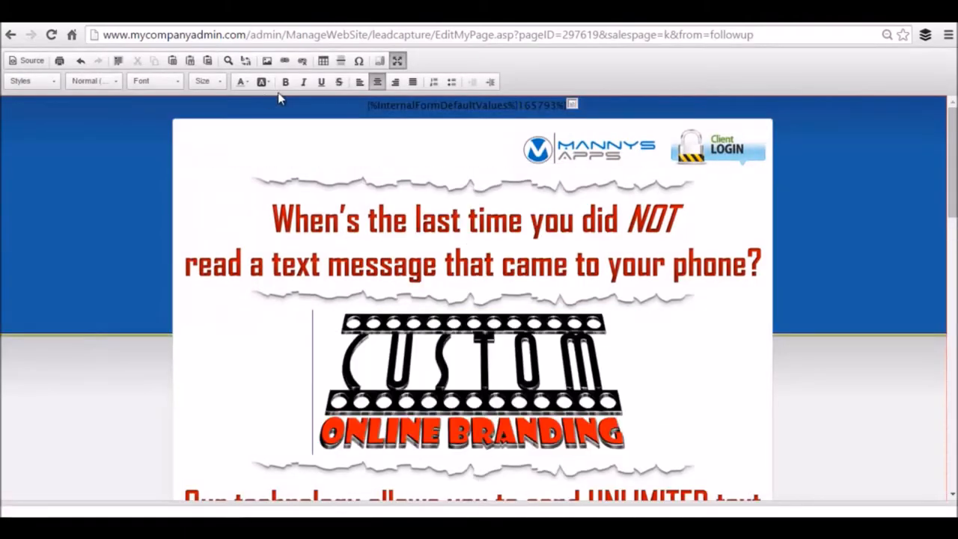
- Save the sales page edits and advance to the Review page reporting the webpage online
scroll("down", 3)
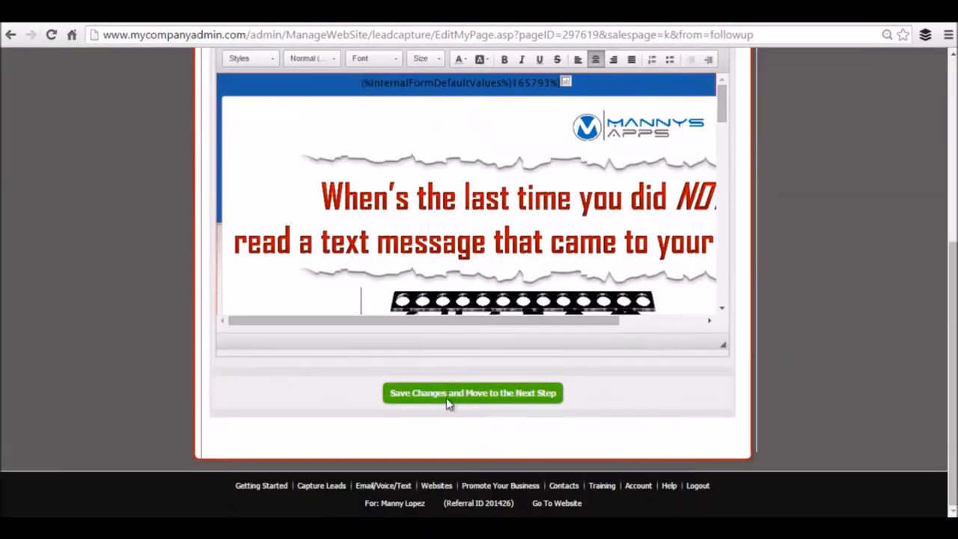
left_click(473, 392)
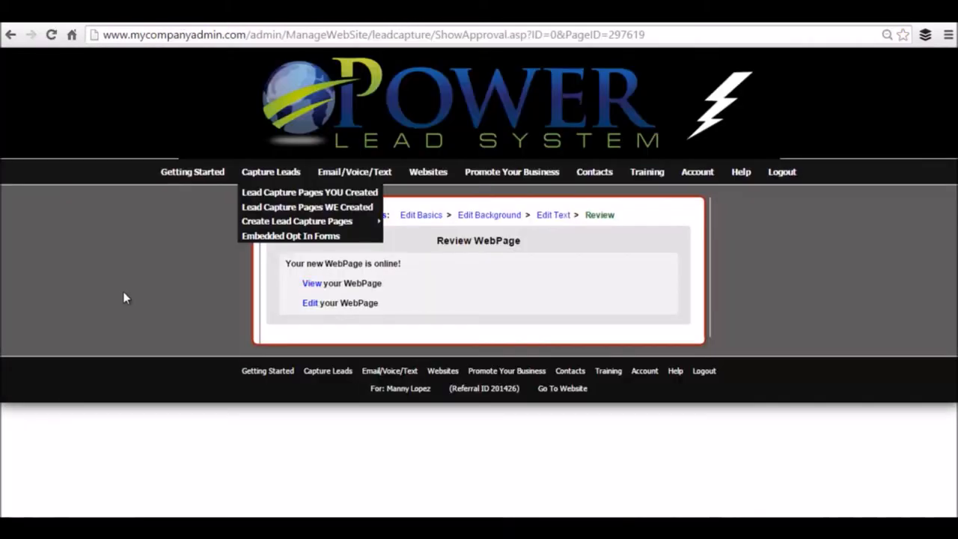
mouse_move(158, 257)
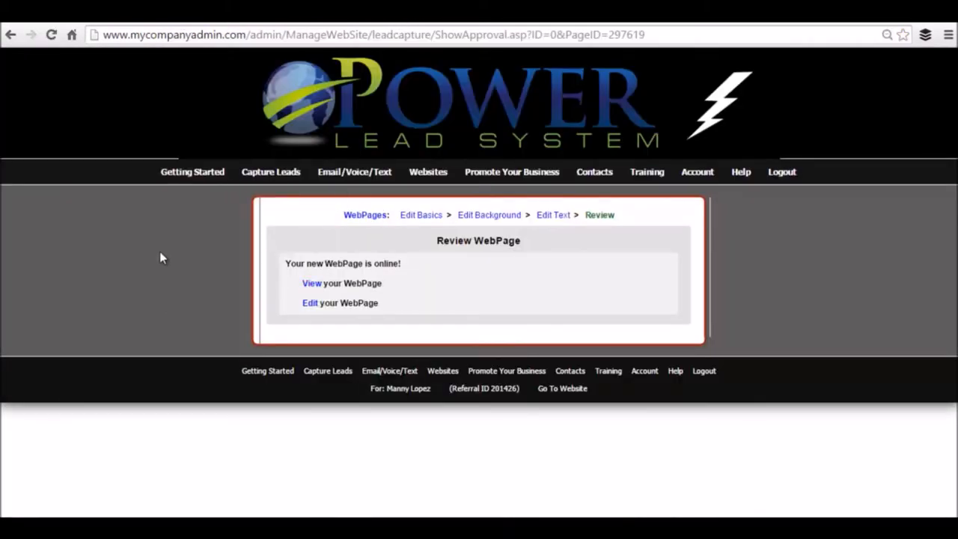